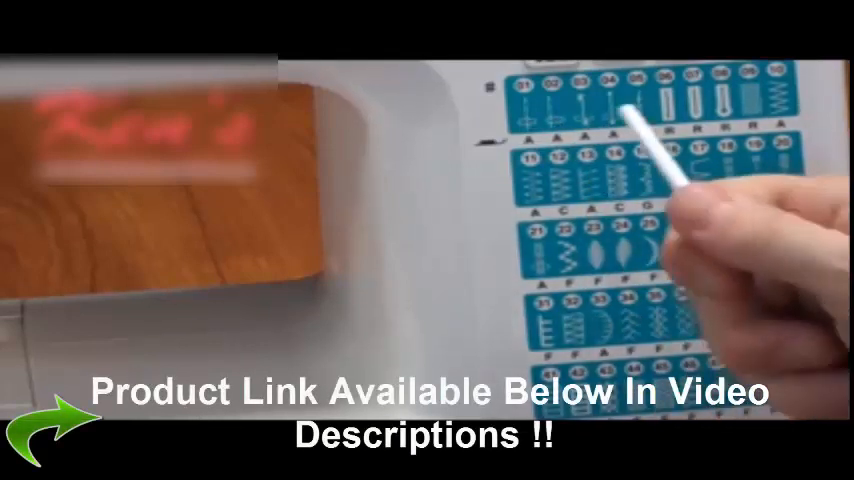
{"action": "mouse_move", "coordinate": [690, 200]}
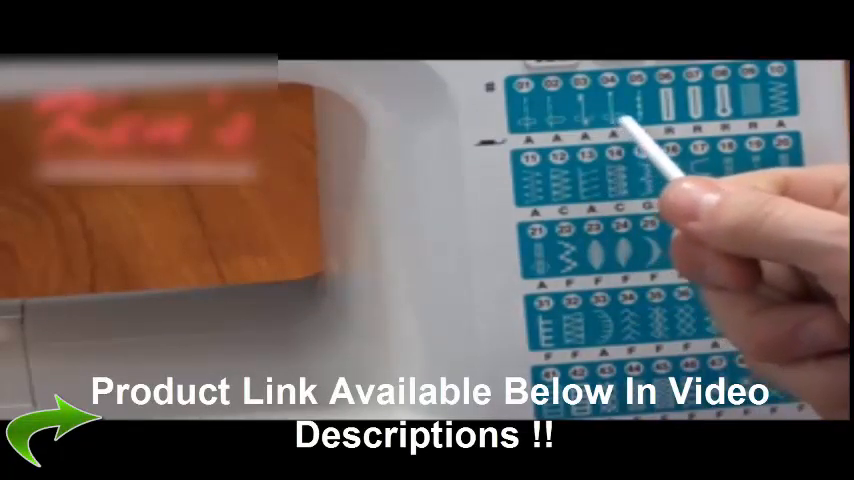